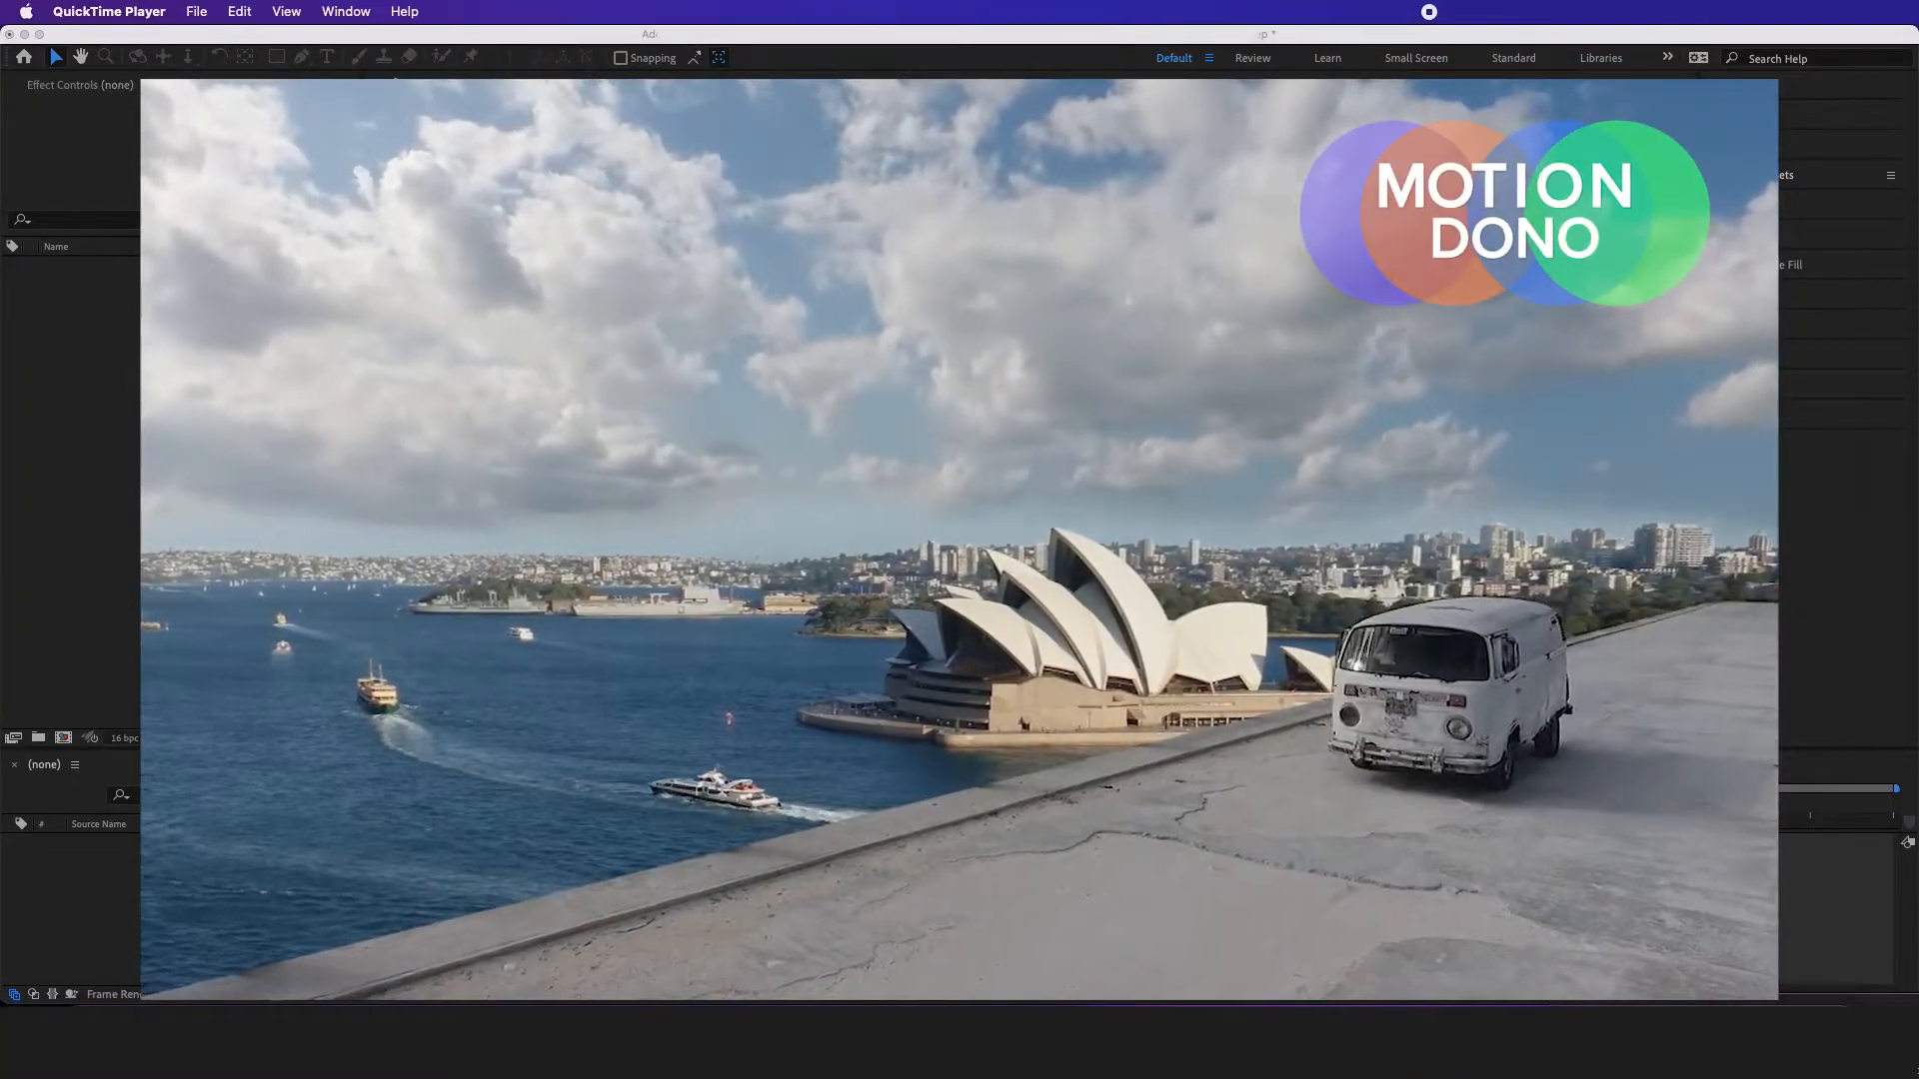
Step: Apply the 3D Camera Tracker to the bottom Volkswagen van layer via Animation > Track Camera
click(478, 11)
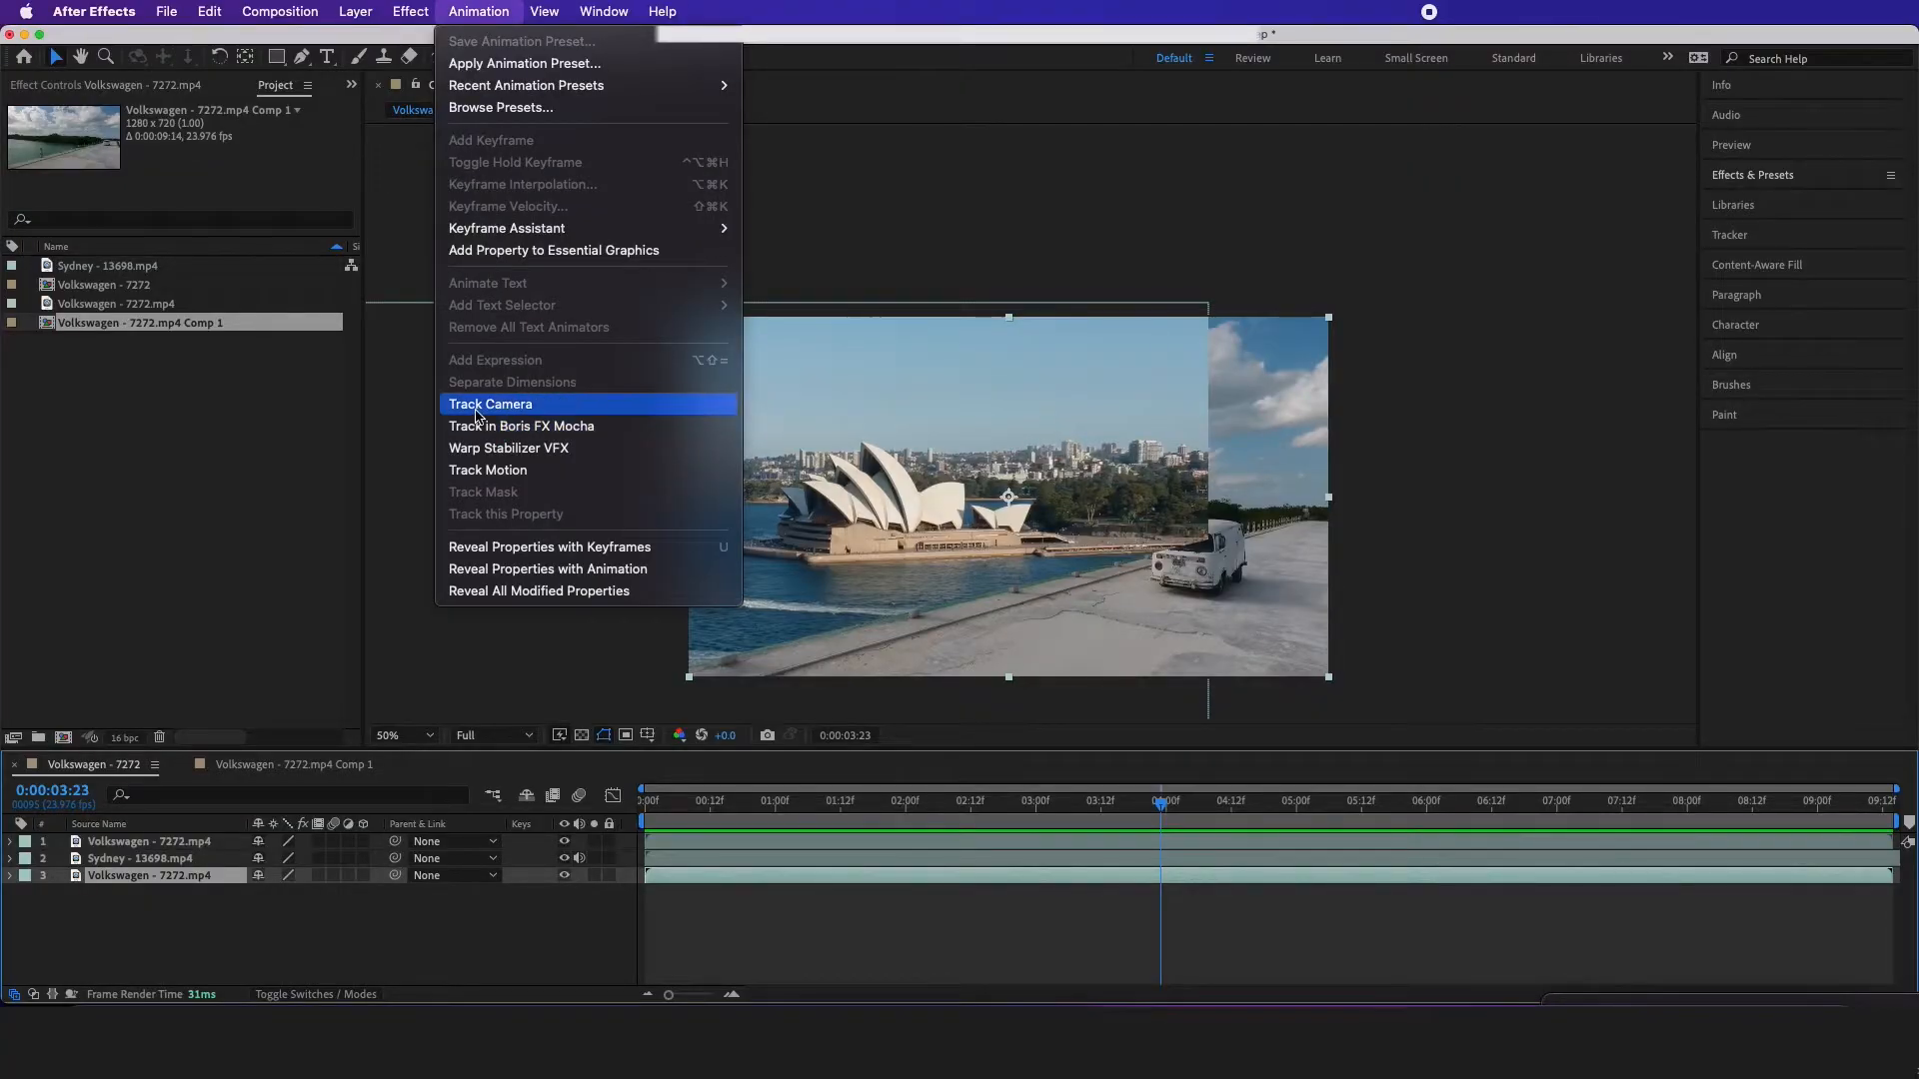
click(489, 404)
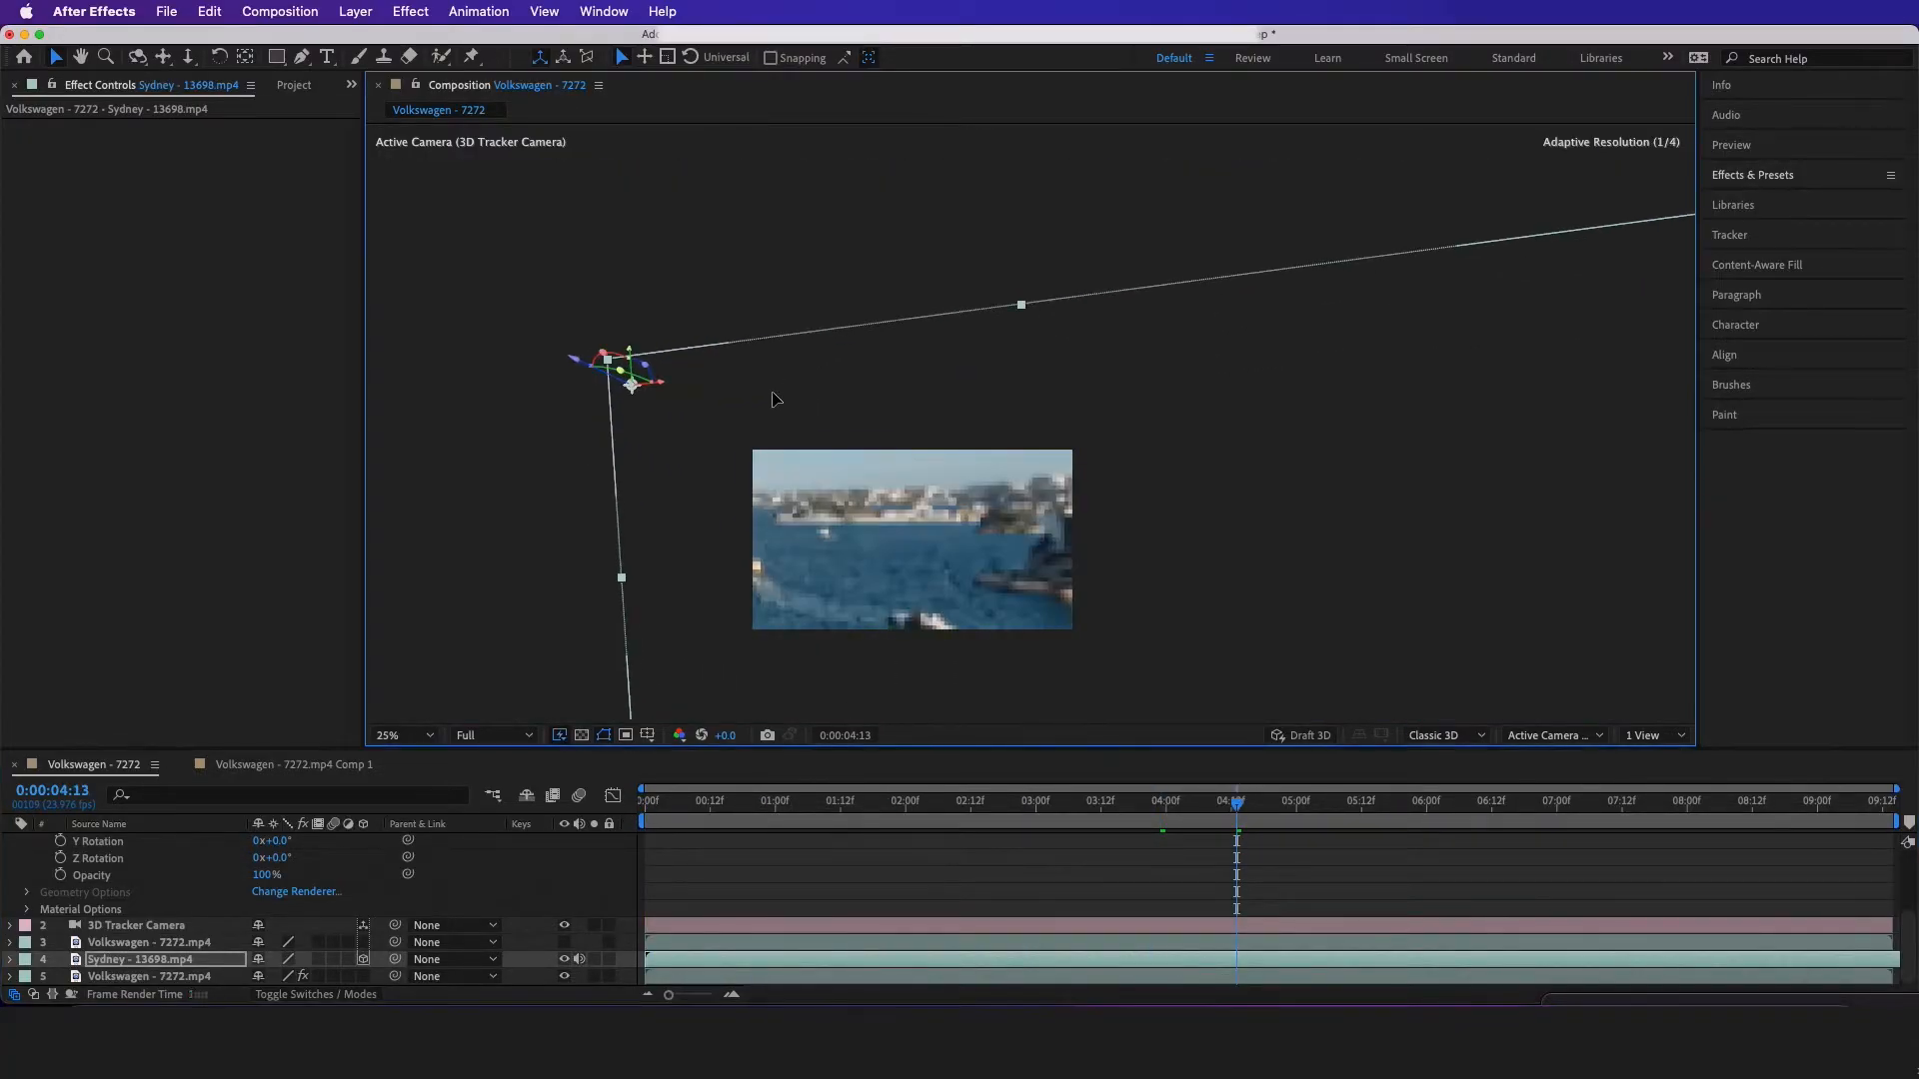